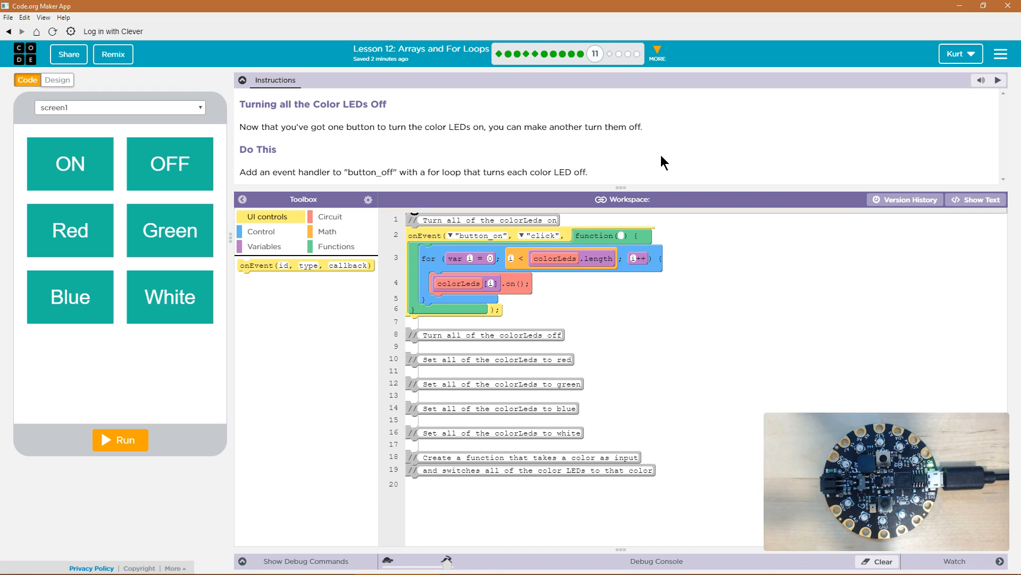
mouse_move(523, 176)
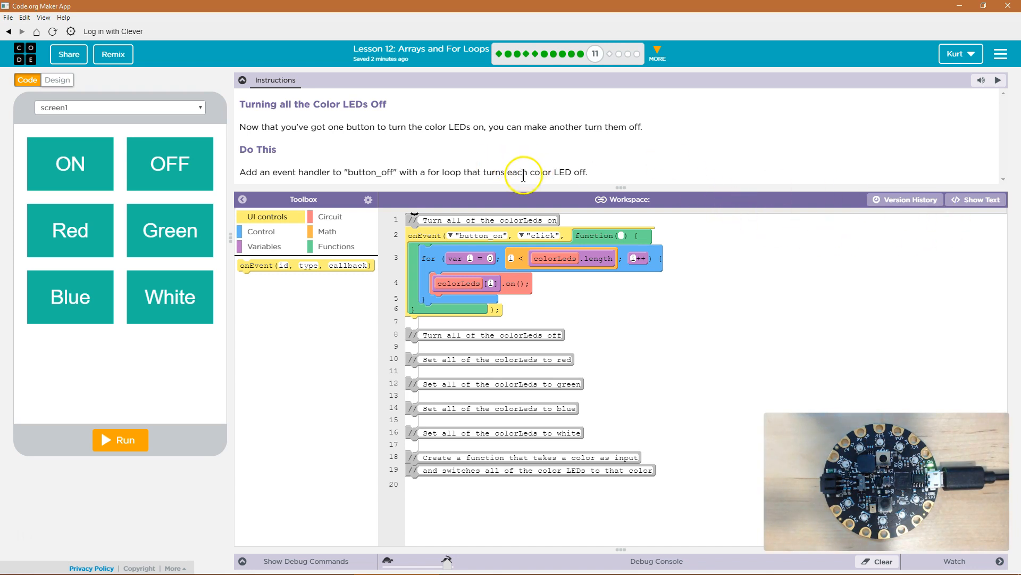
mouse_move(520, 283)
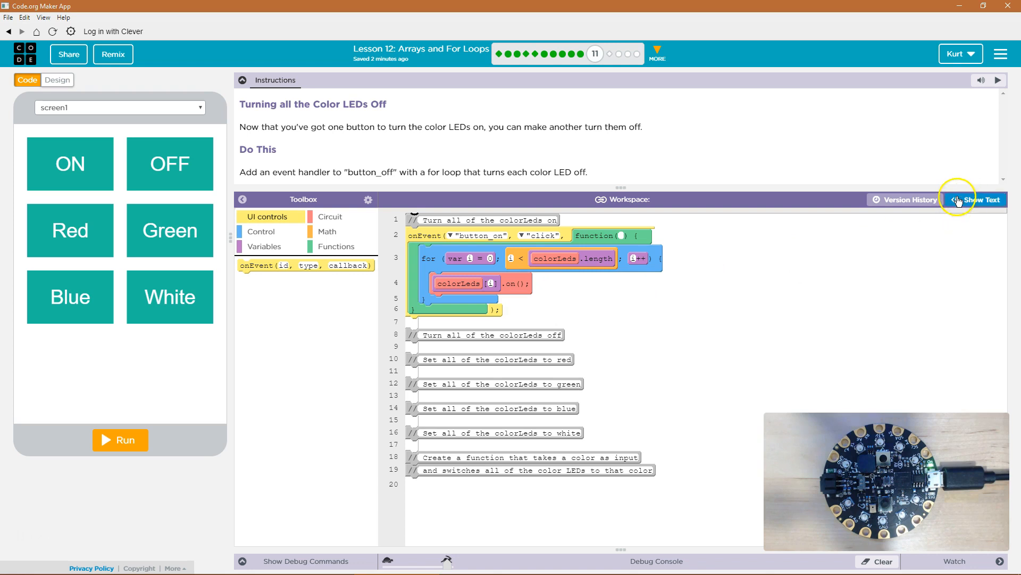
In text mode, copy the button_on handler under the off comment with its loop calling led.off().
left_click(975, 200)
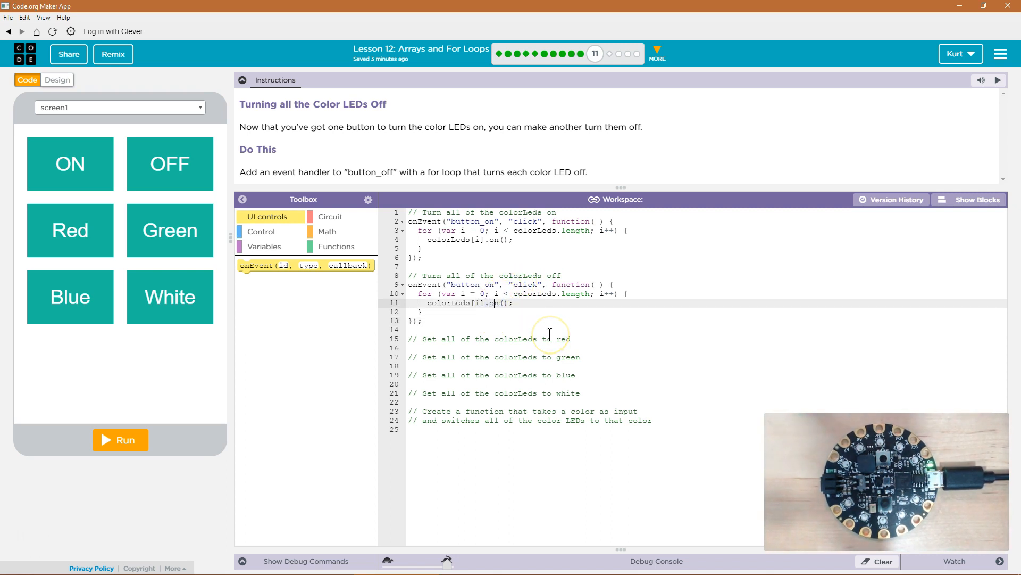
type("ff")
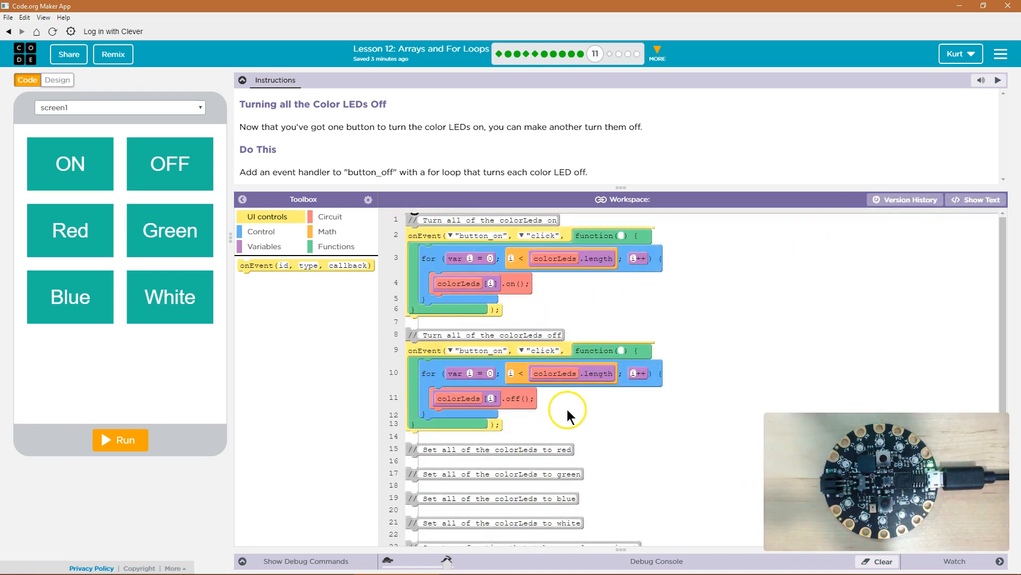
mouse_move(533, 380)
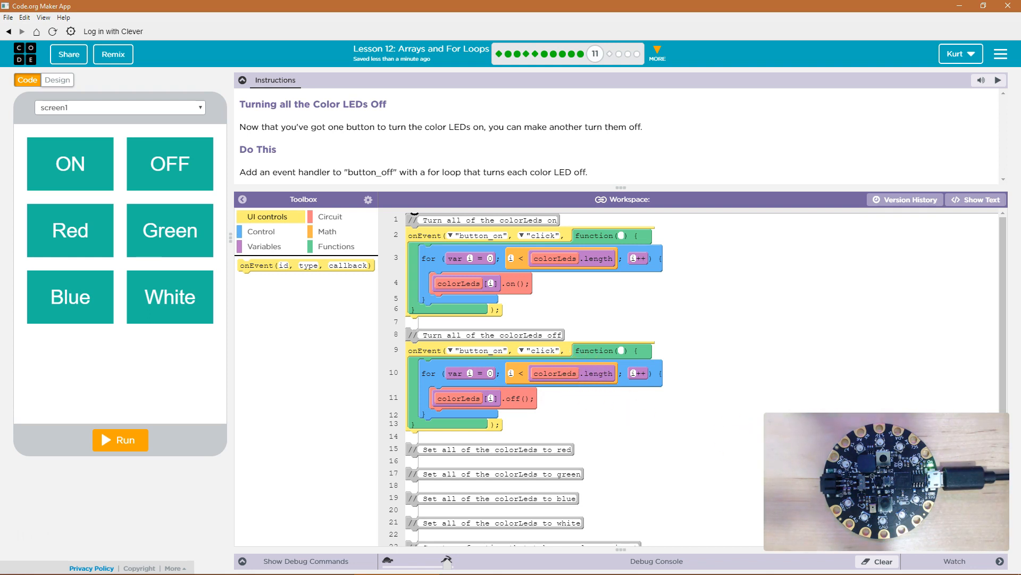
left_click(489, 373)
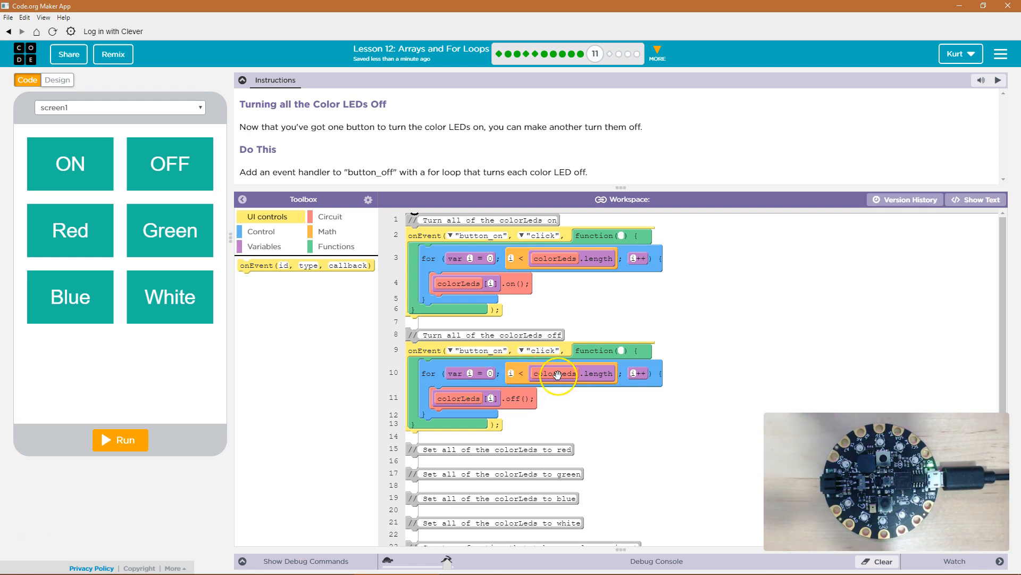
mouse_move(619, 370)
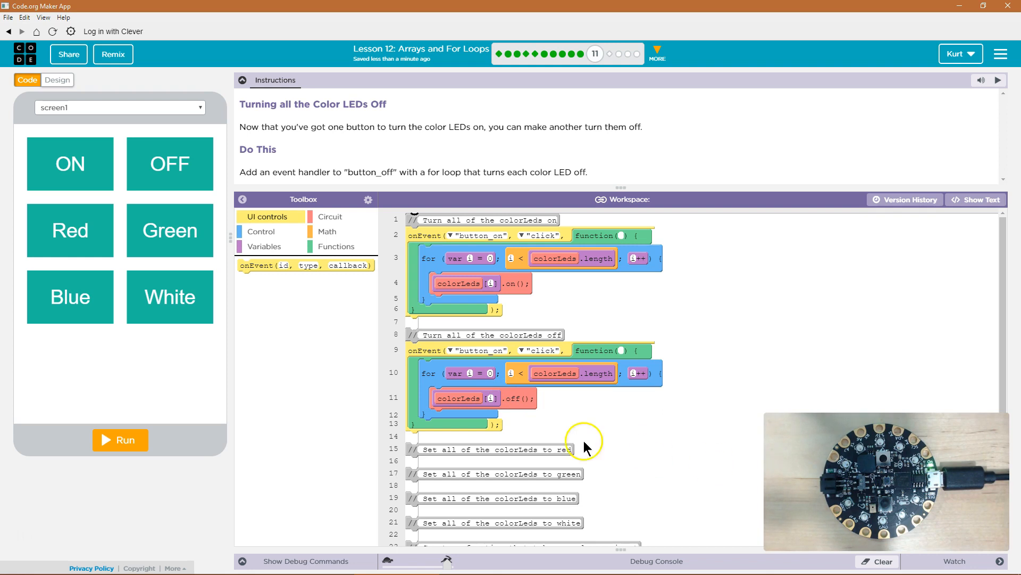
mouse_move(413, 372)
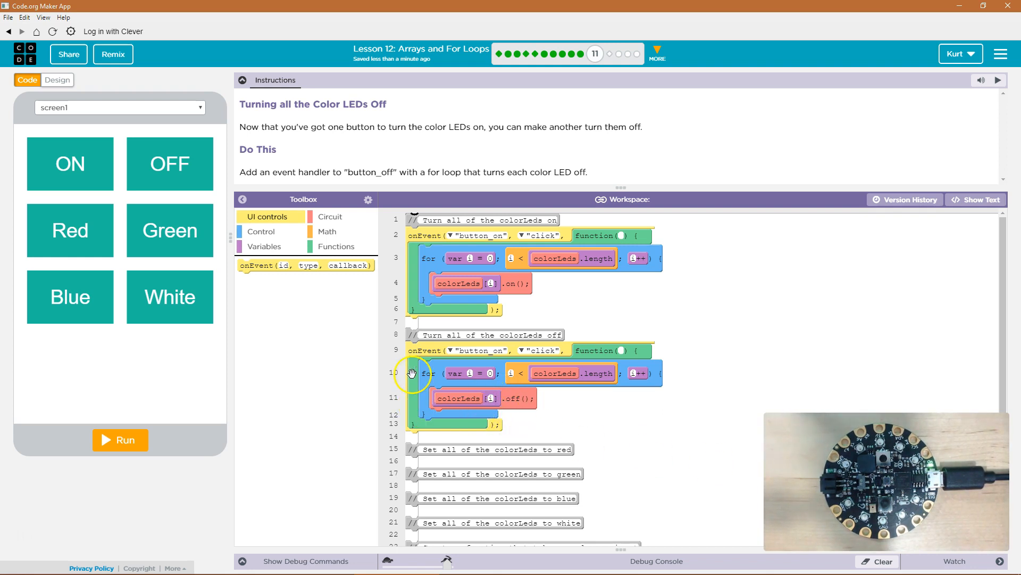
mouse_move(651, 381)
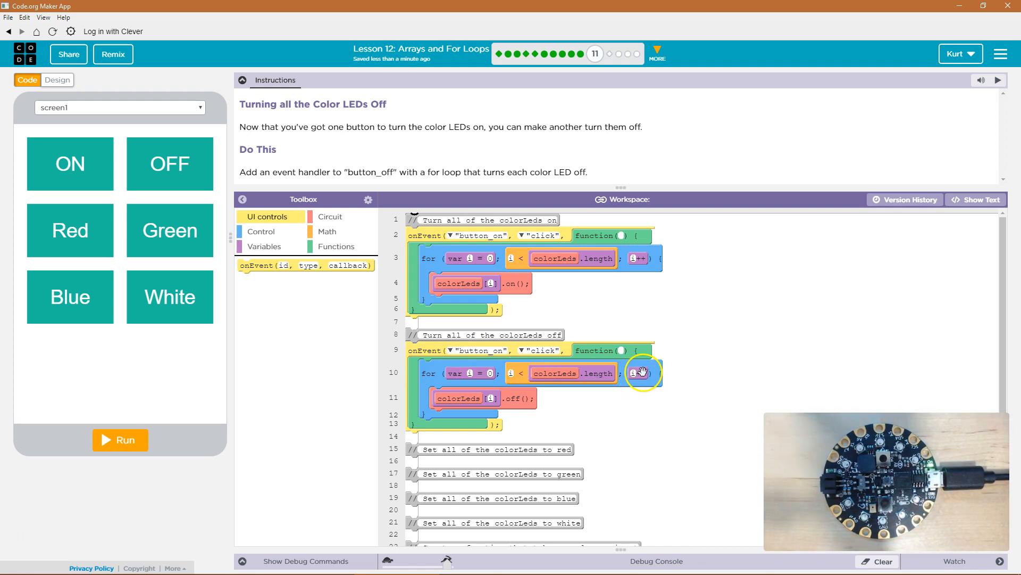
mouse_move(496, 352)
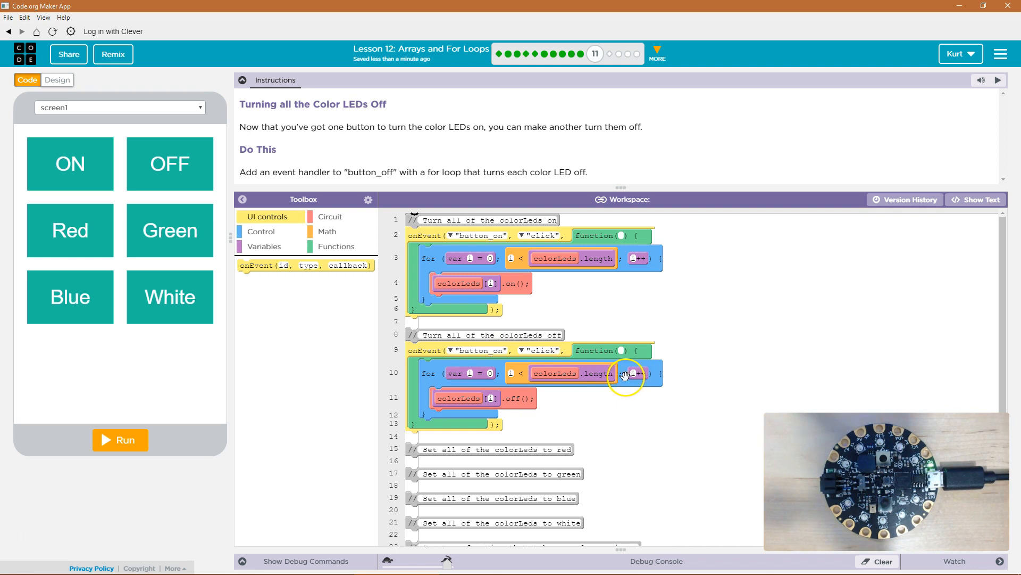
mouse_move(489, 366)
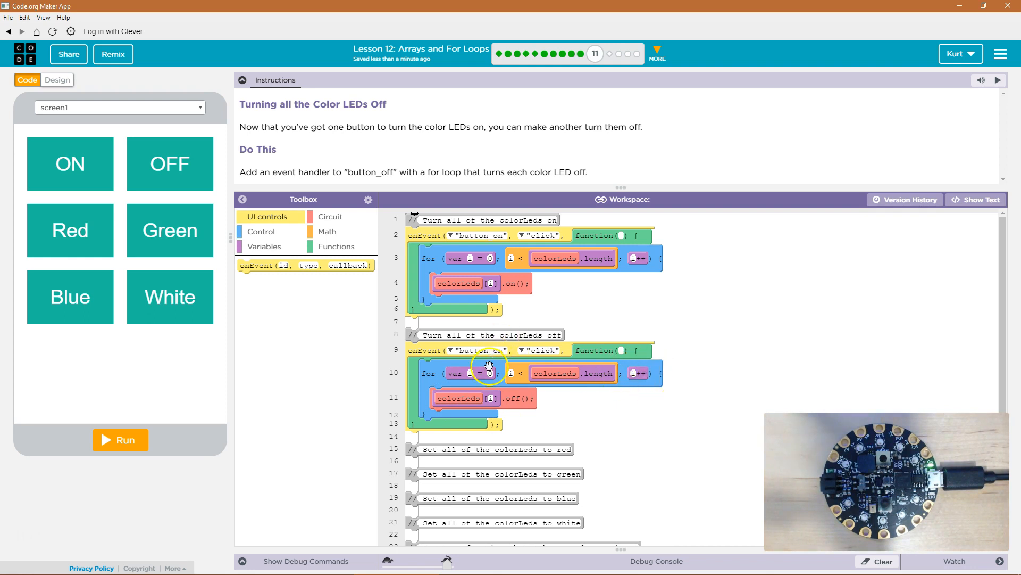
mouse_move(565, 410)
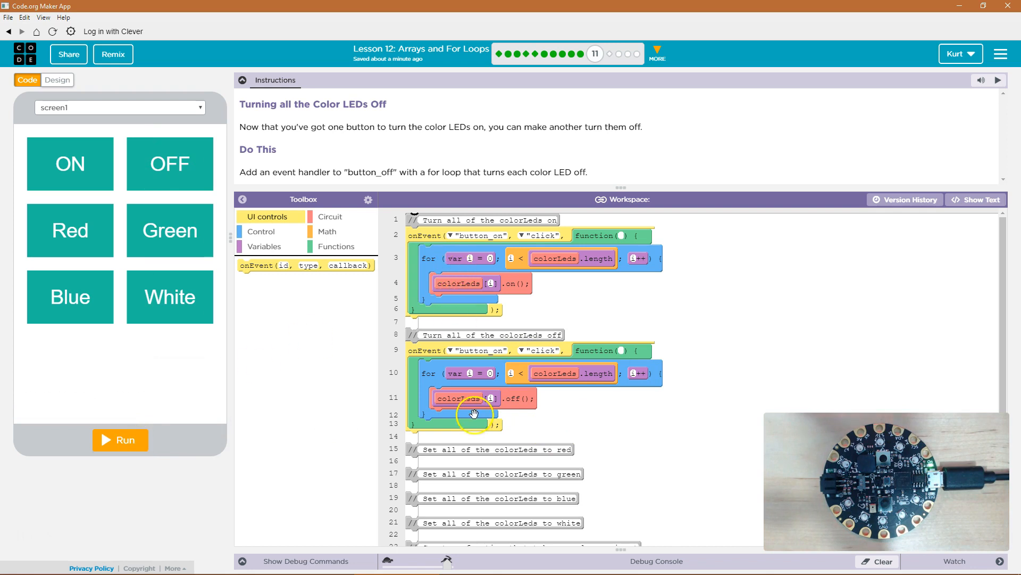
Run the app and retarget the second onEvent handler to button_off.
left_click(119, 440)
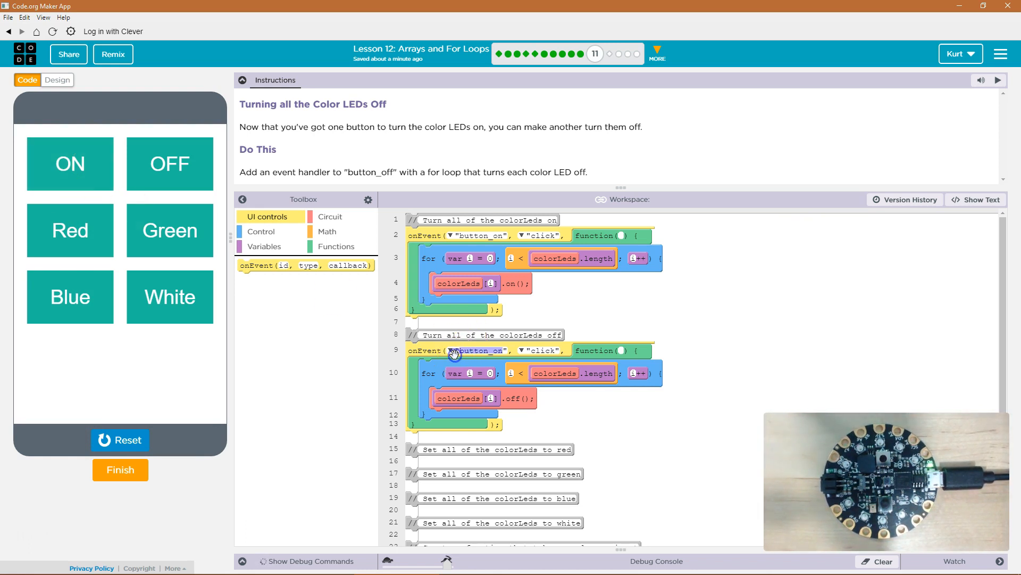
left_click(451, 351)
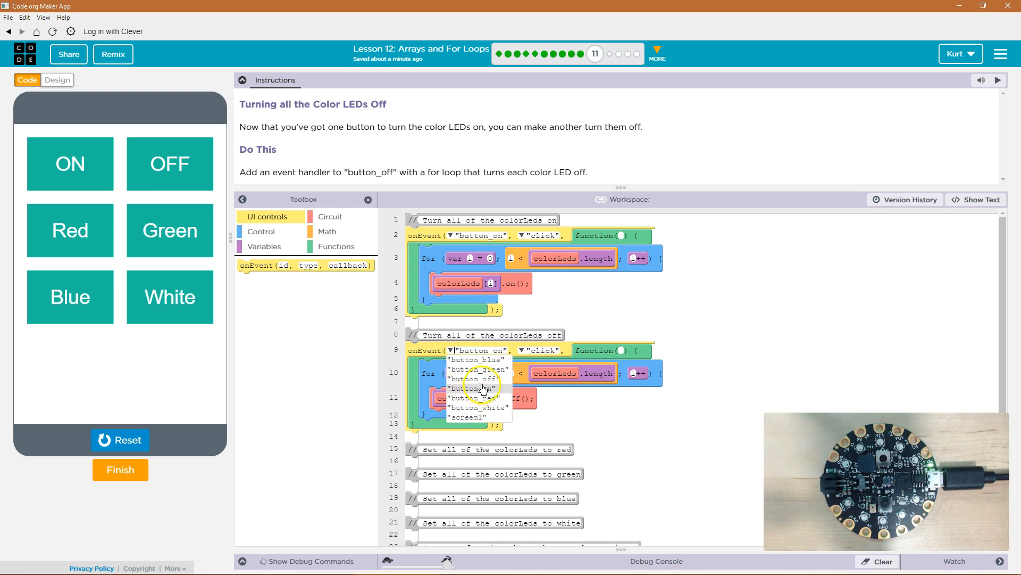
left_click(474, 379)
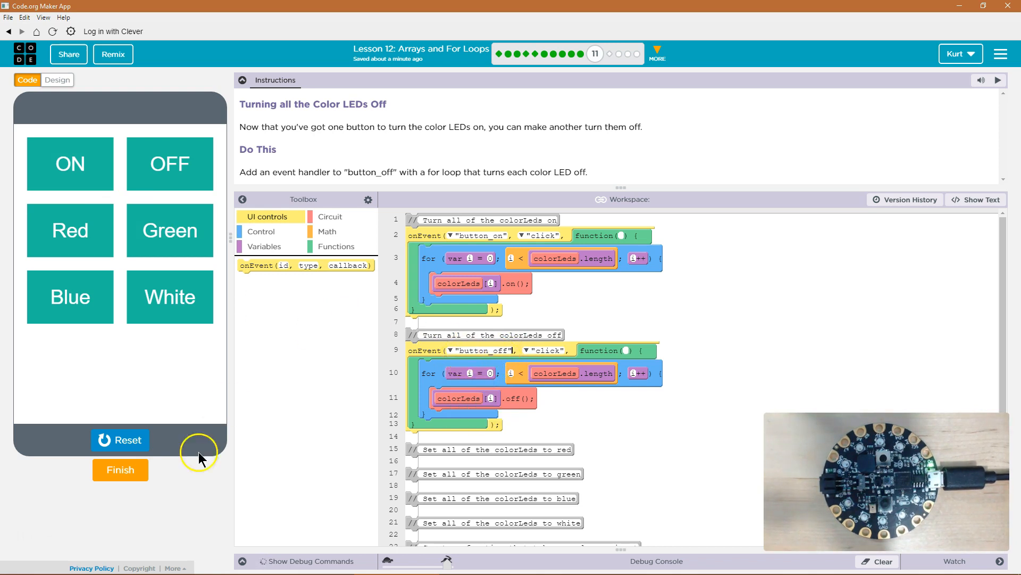